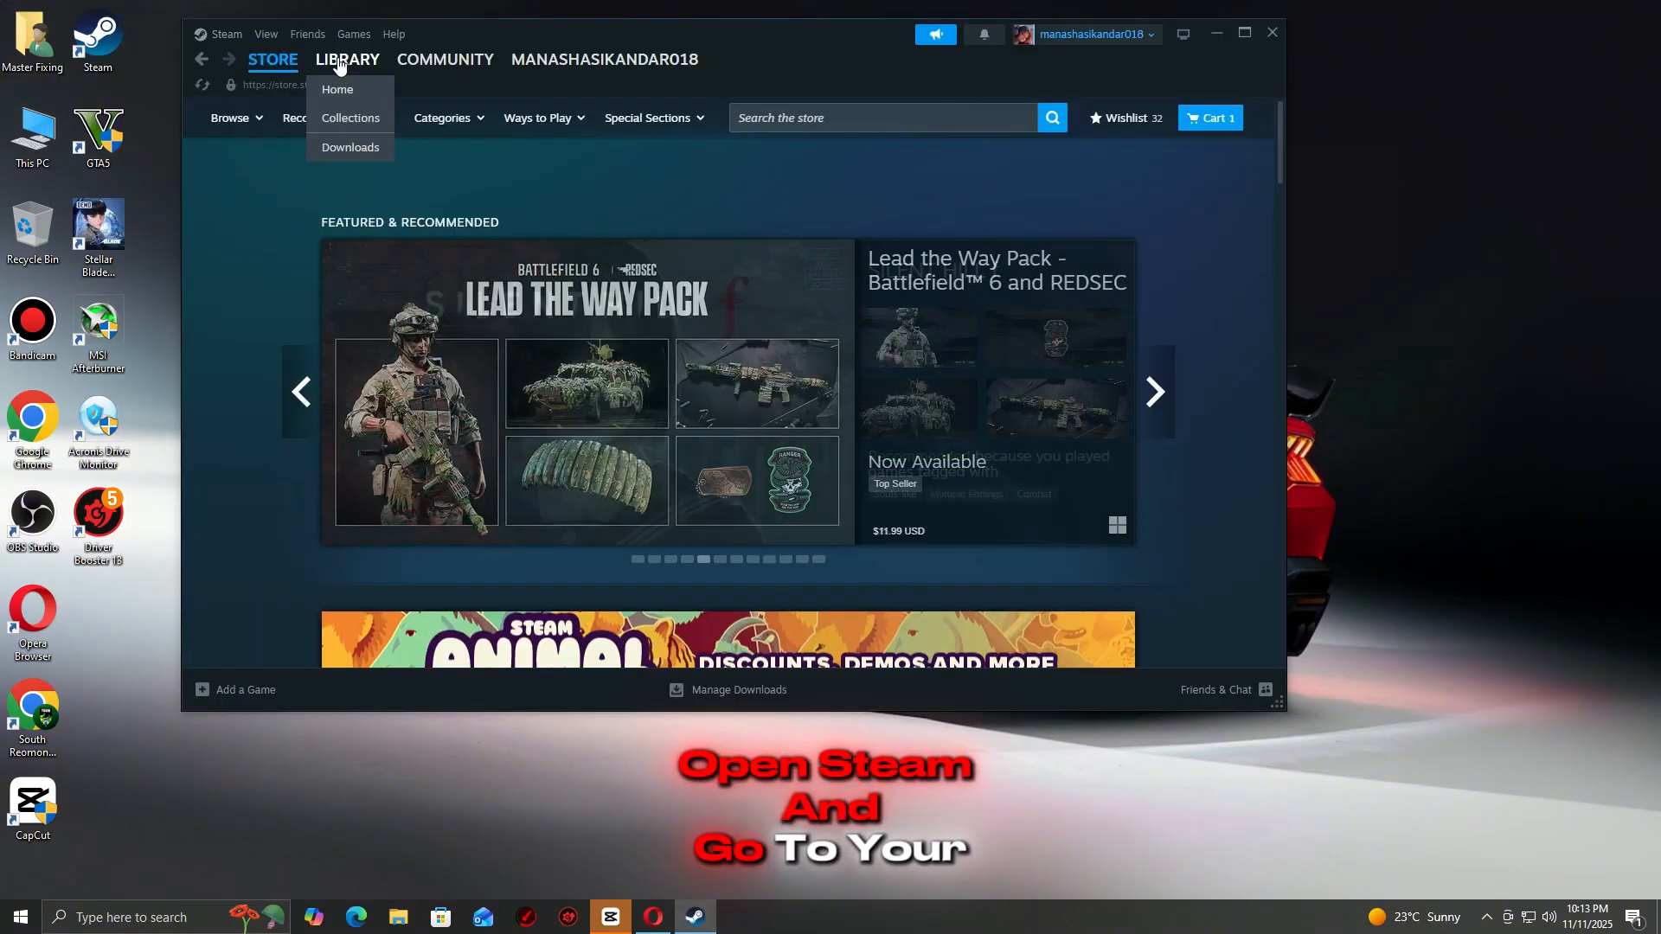
# Go to the Steam Library from the store page.
pyautogui.click(347, 59)
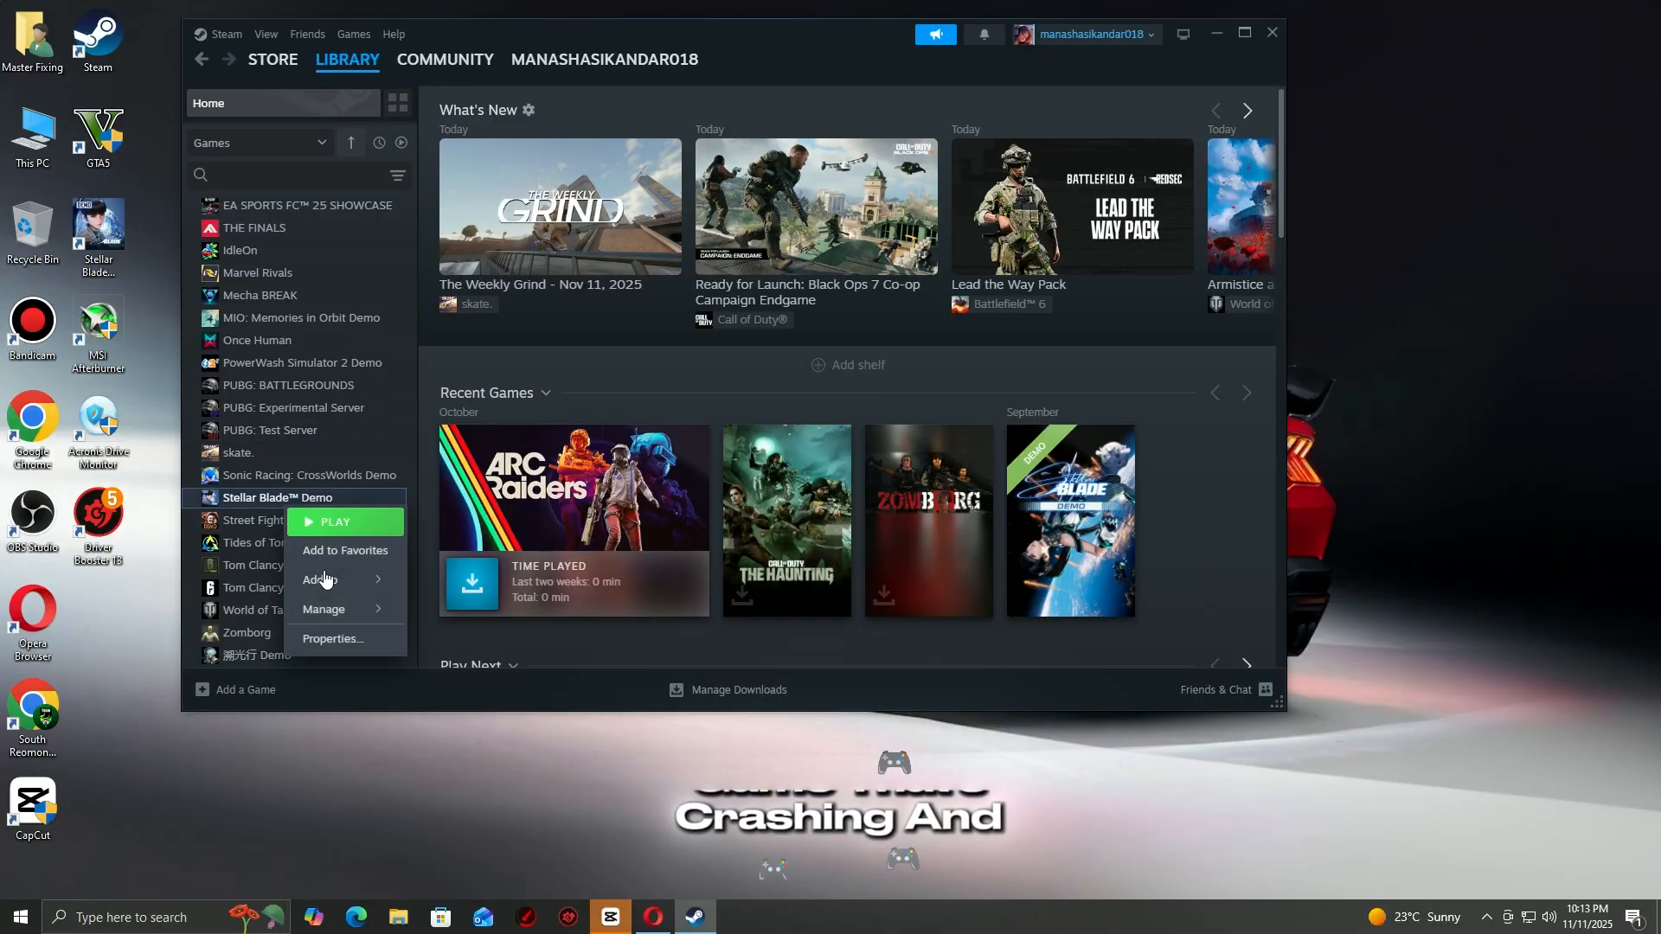
# Show the Installed Files settings in Stellar Blade Demo's Properties window.
pyautogui.click(332, 639)
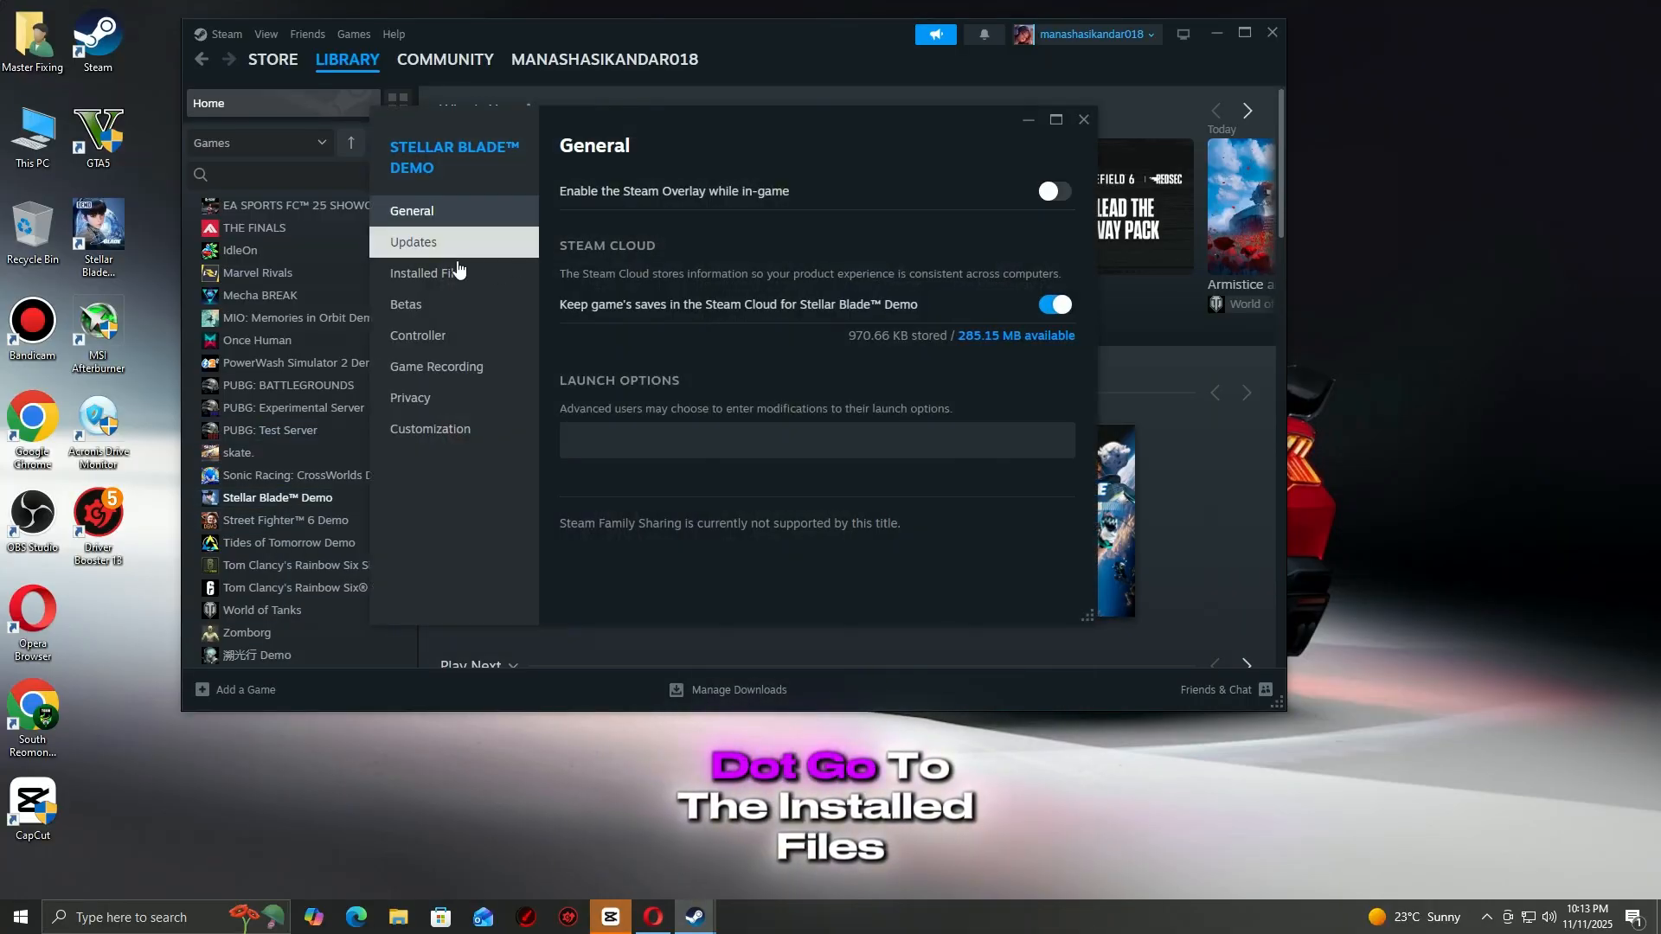
pyautogui.click(428, 272)
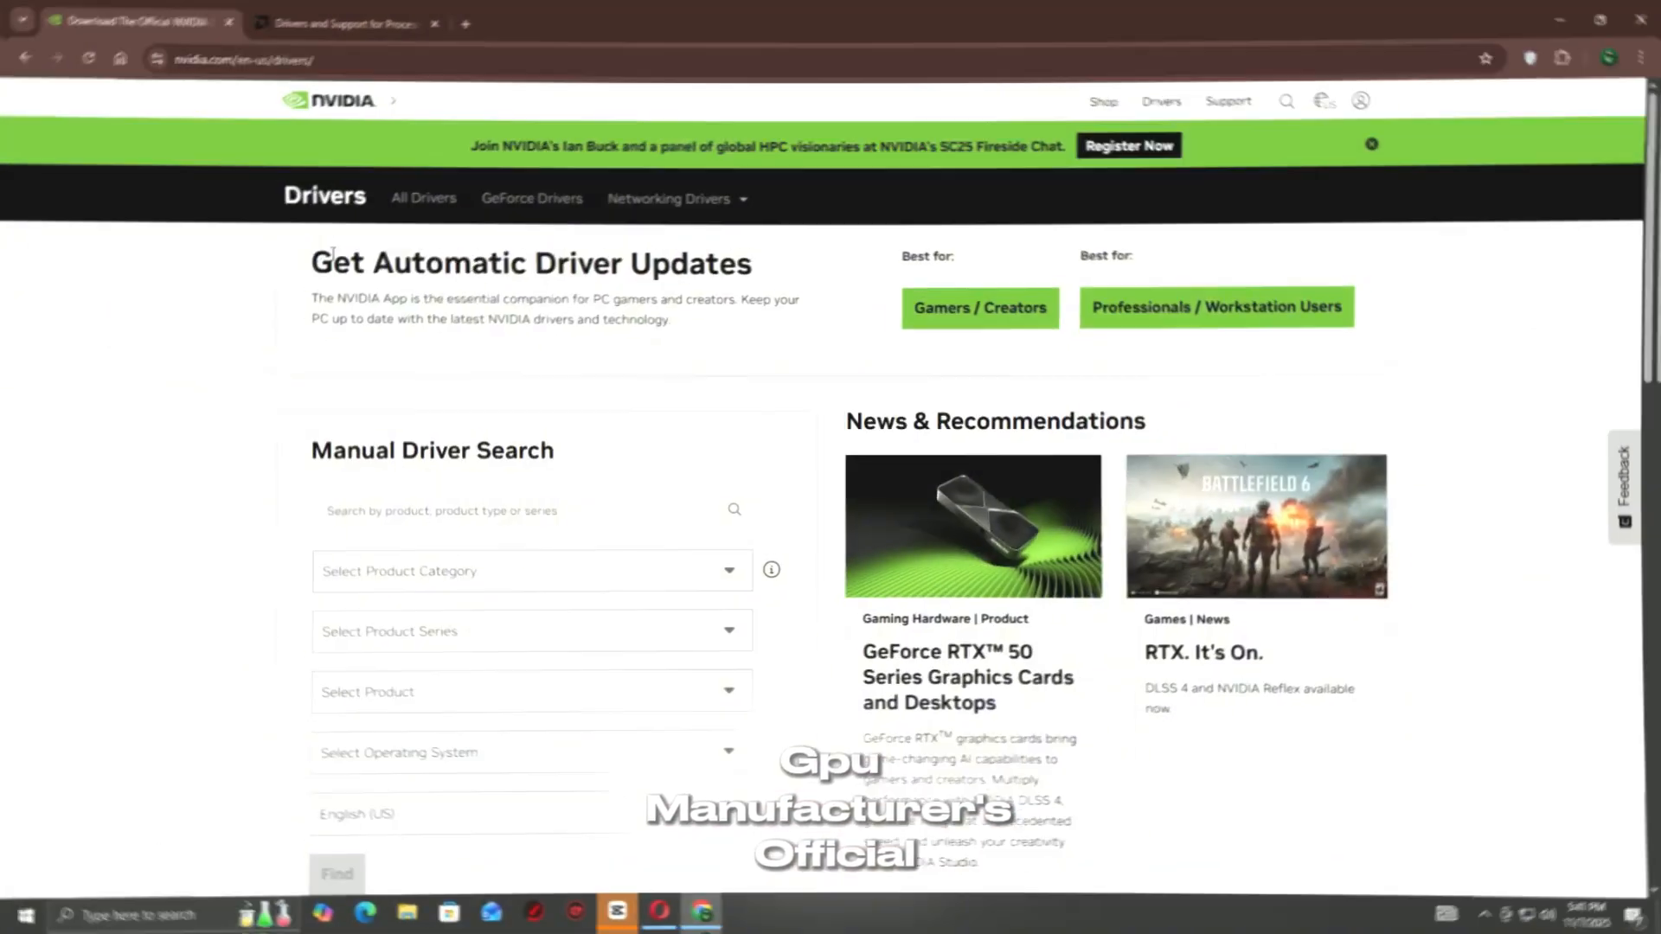
# Review NVIDIA's Manual Driver Search and Guru3D's Display Driver Uninstaller usage notes.
pyautogui.doubleClick(419, 450)
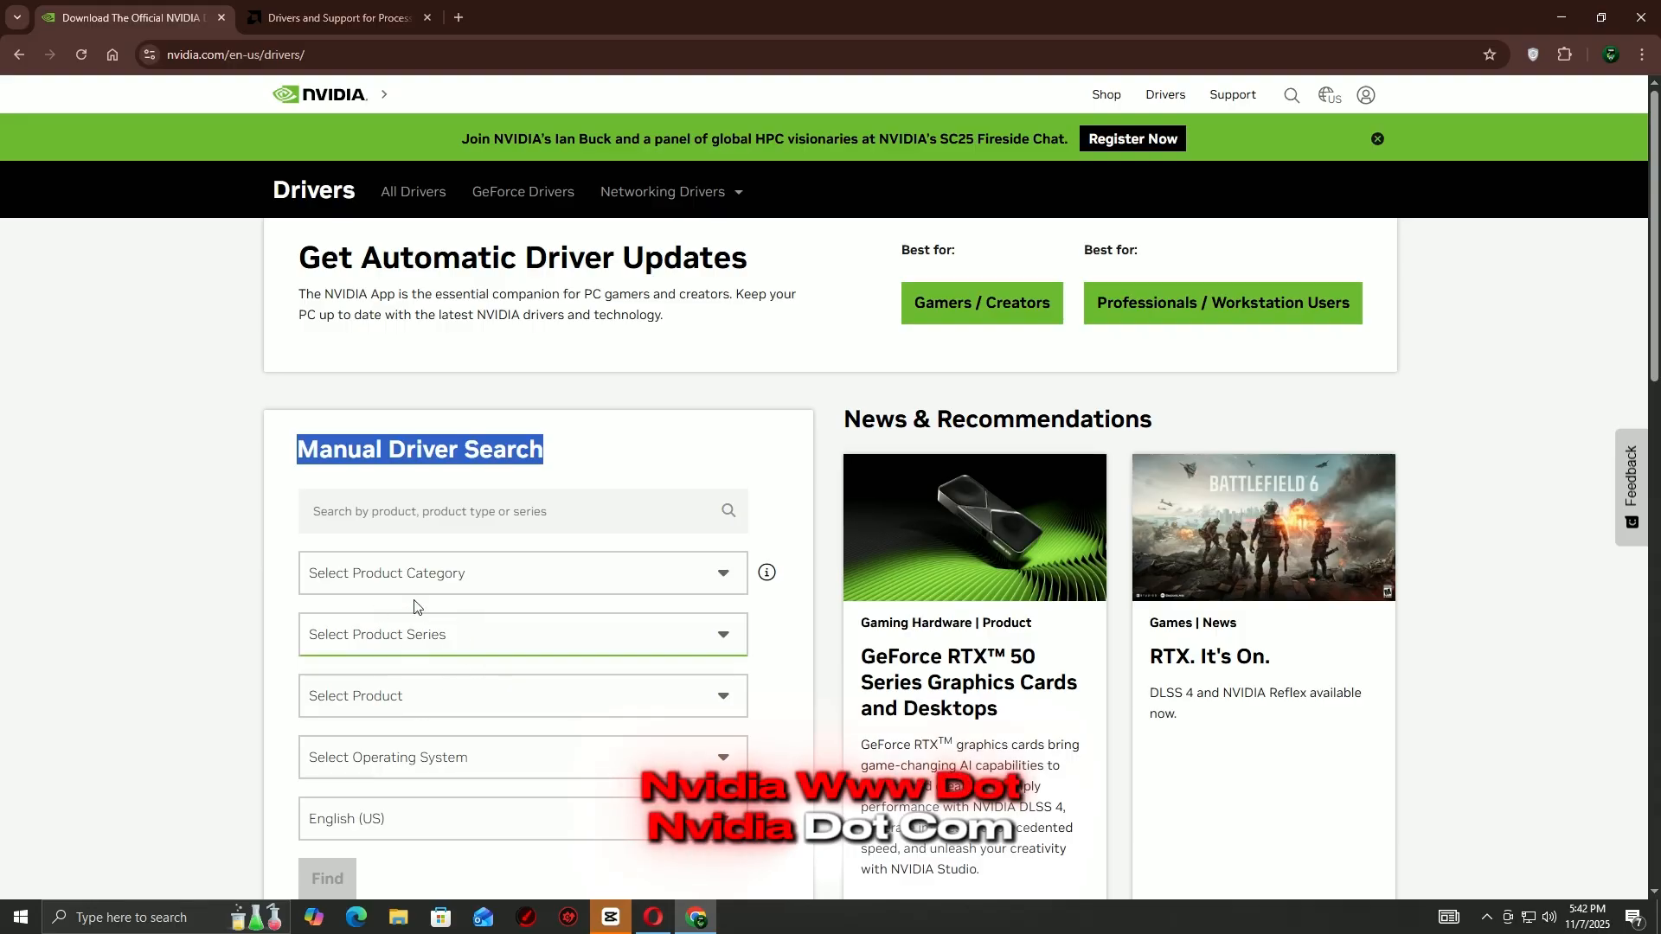
pyautogui.click(339, 17)
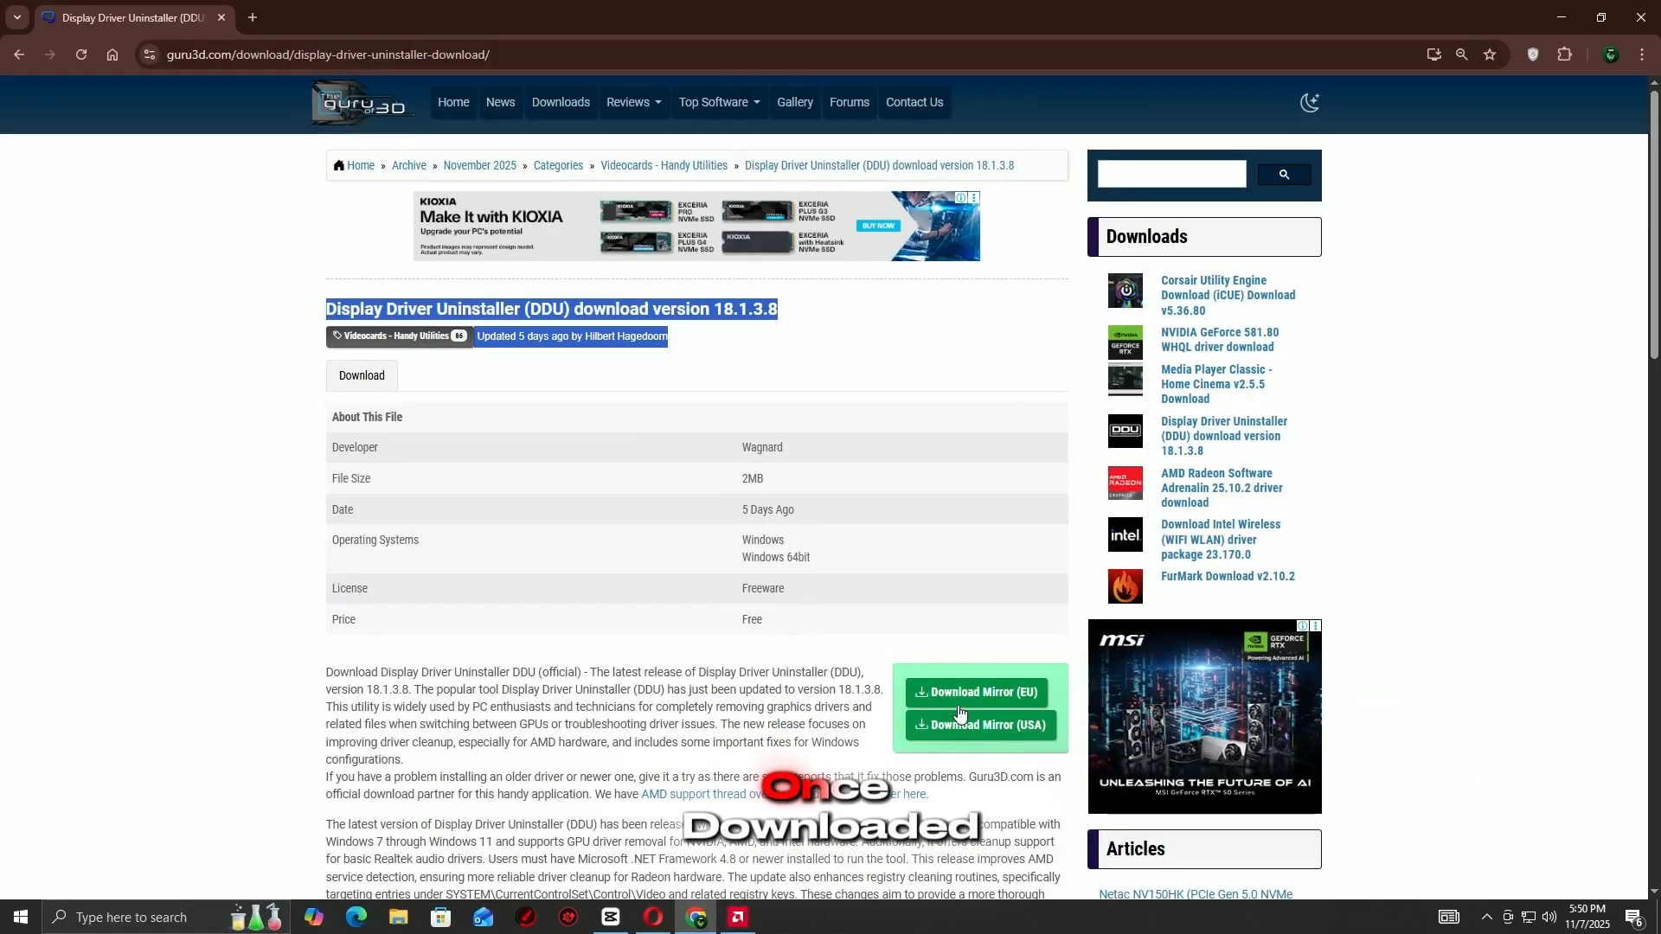
pyautogui.scroll(-3)
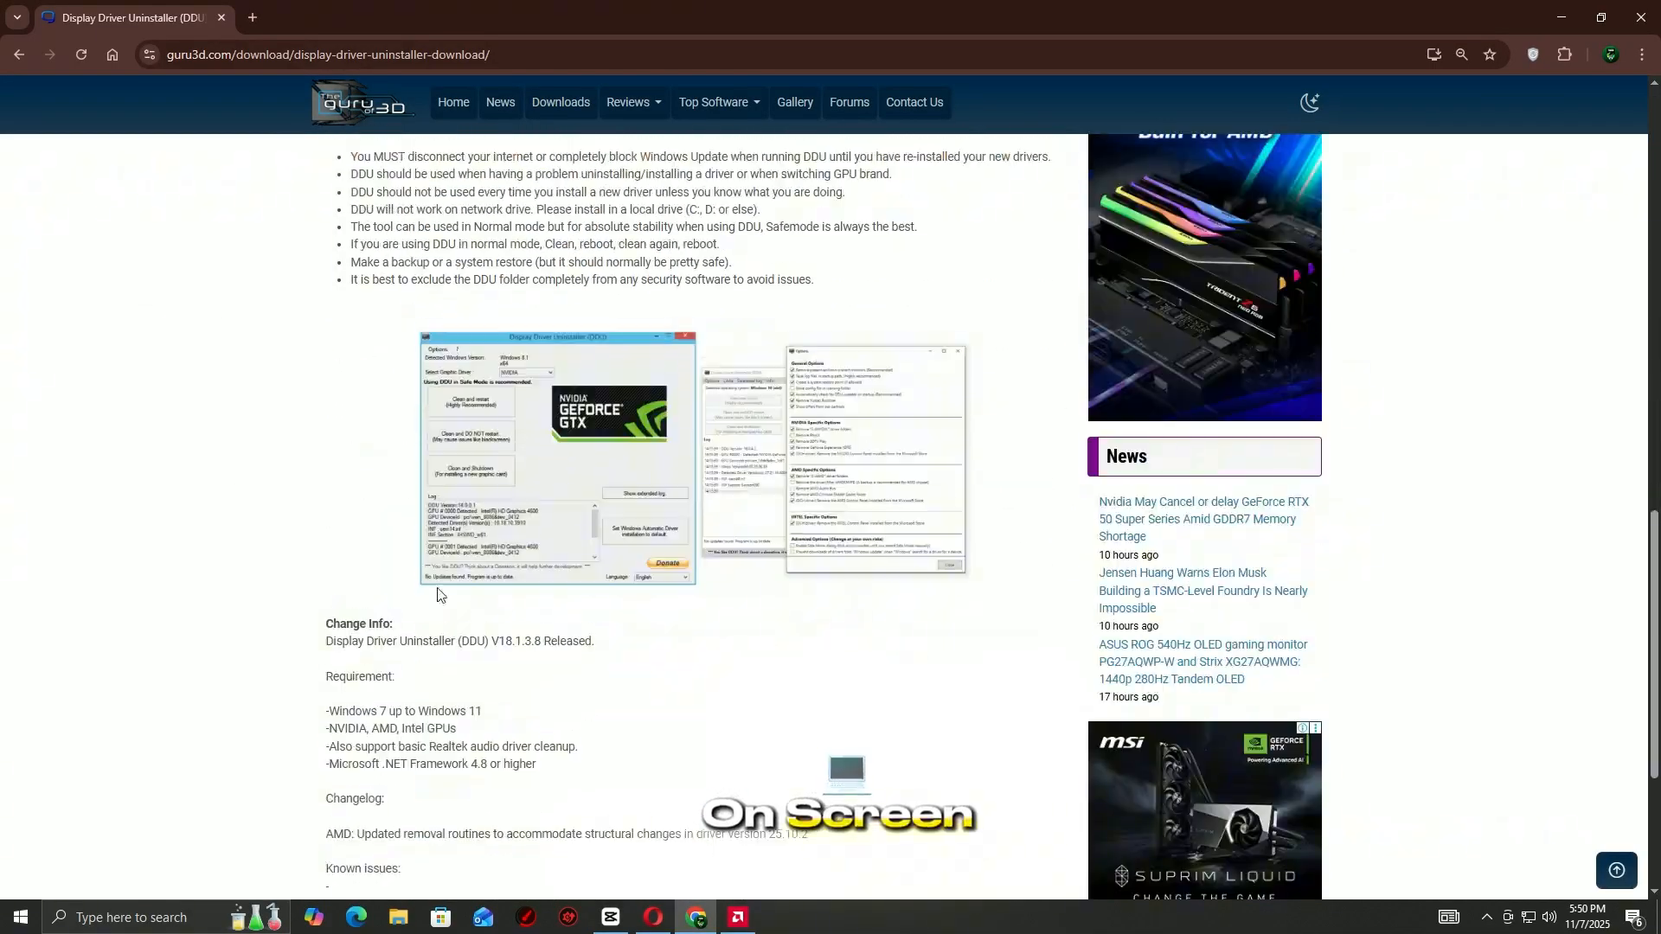
pyautogui.scroll(3)
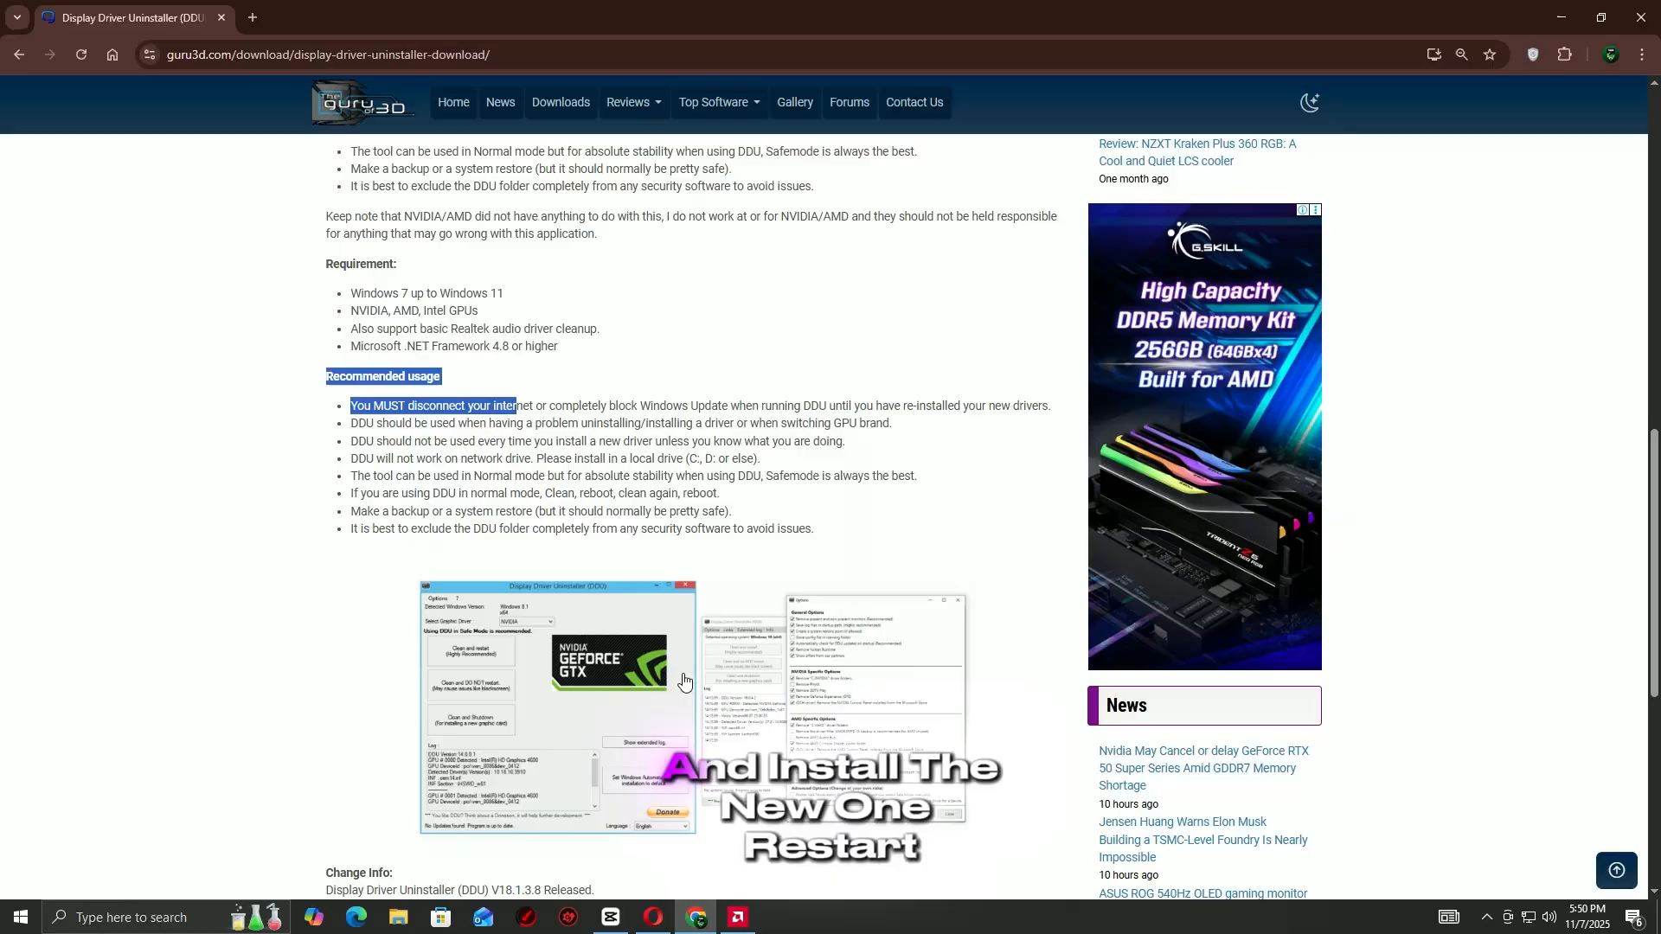
# Bring up the Windows power options to restart the PC.
pyautogui.click(14, 917)
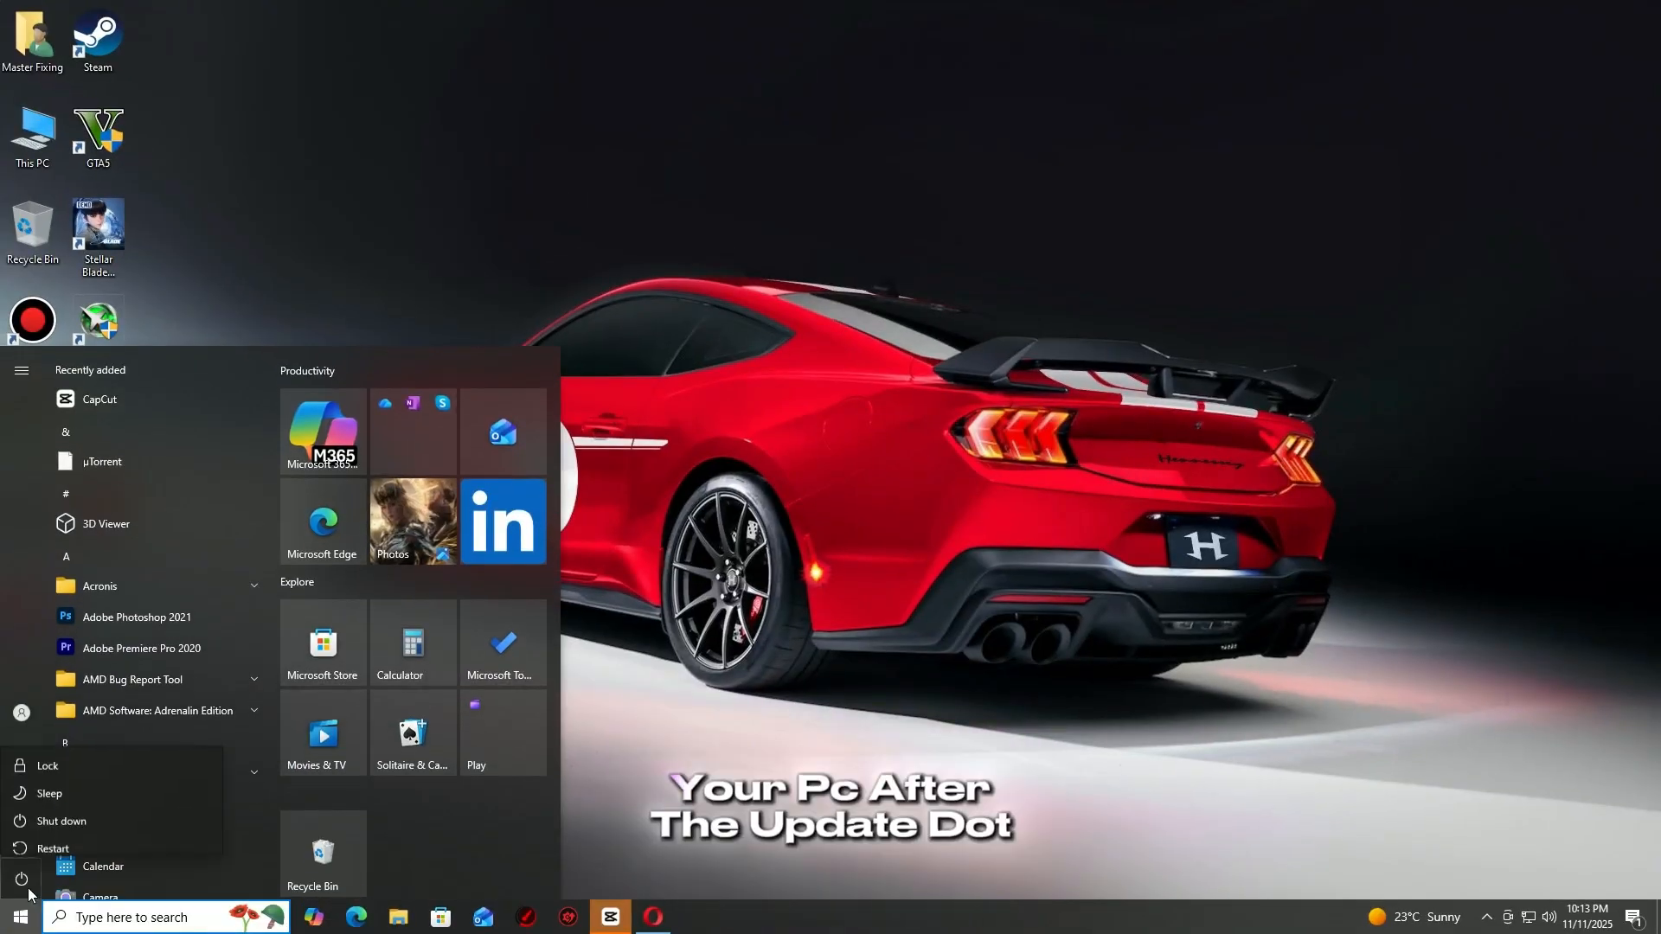
pyautogui.moveTo(52, 834)
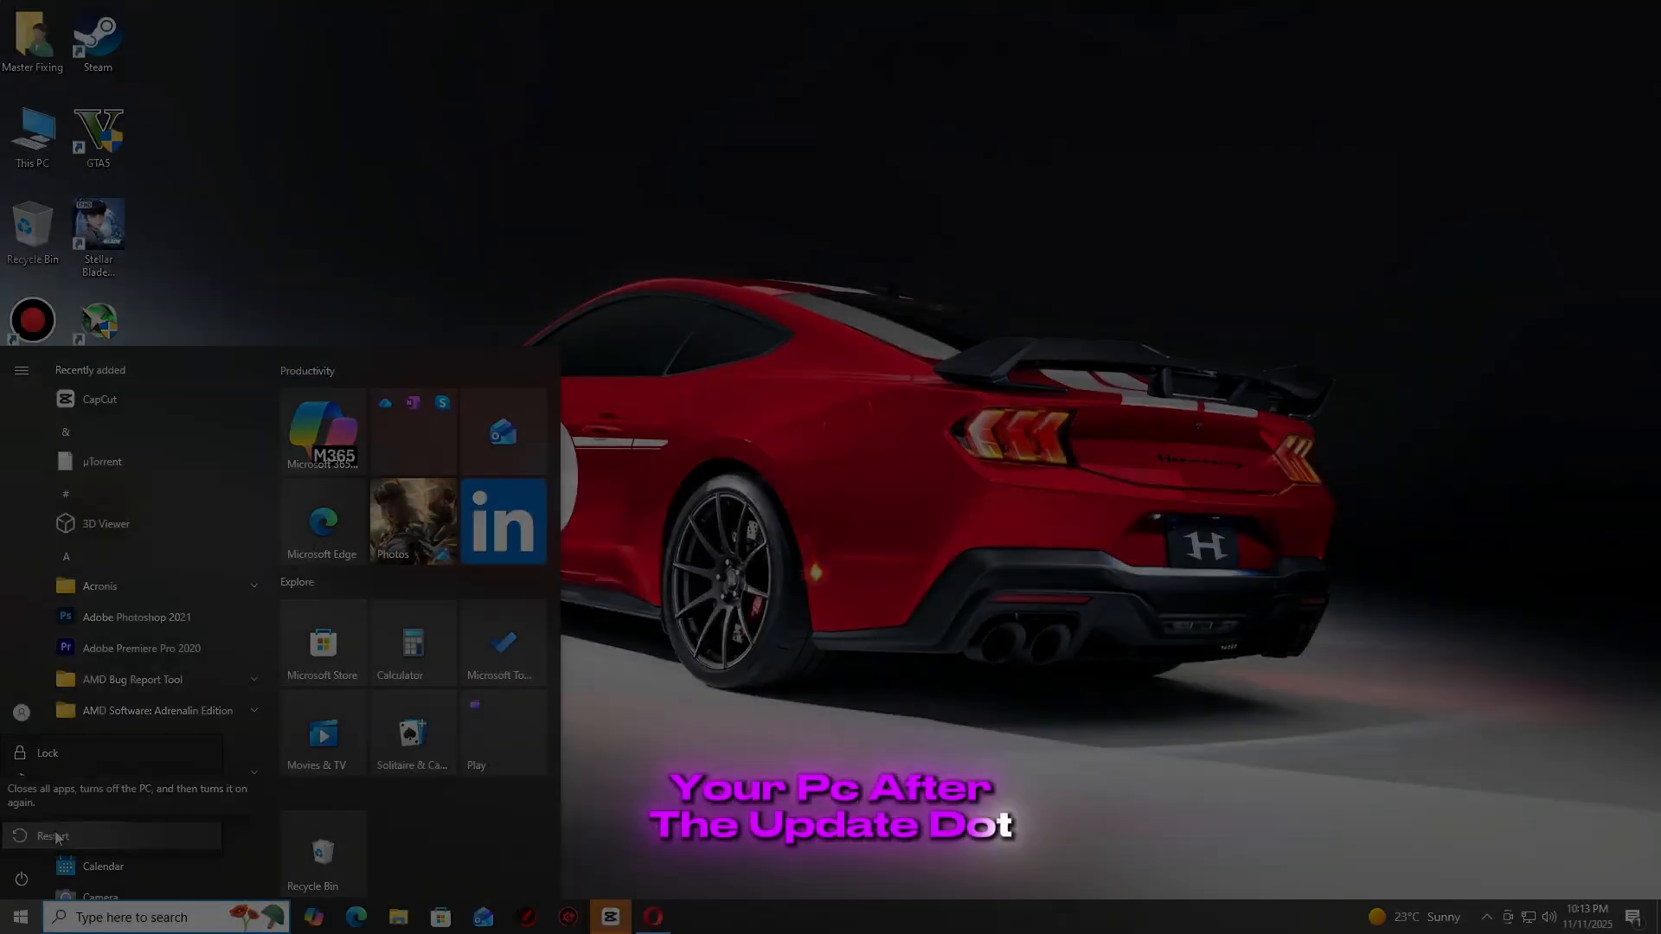